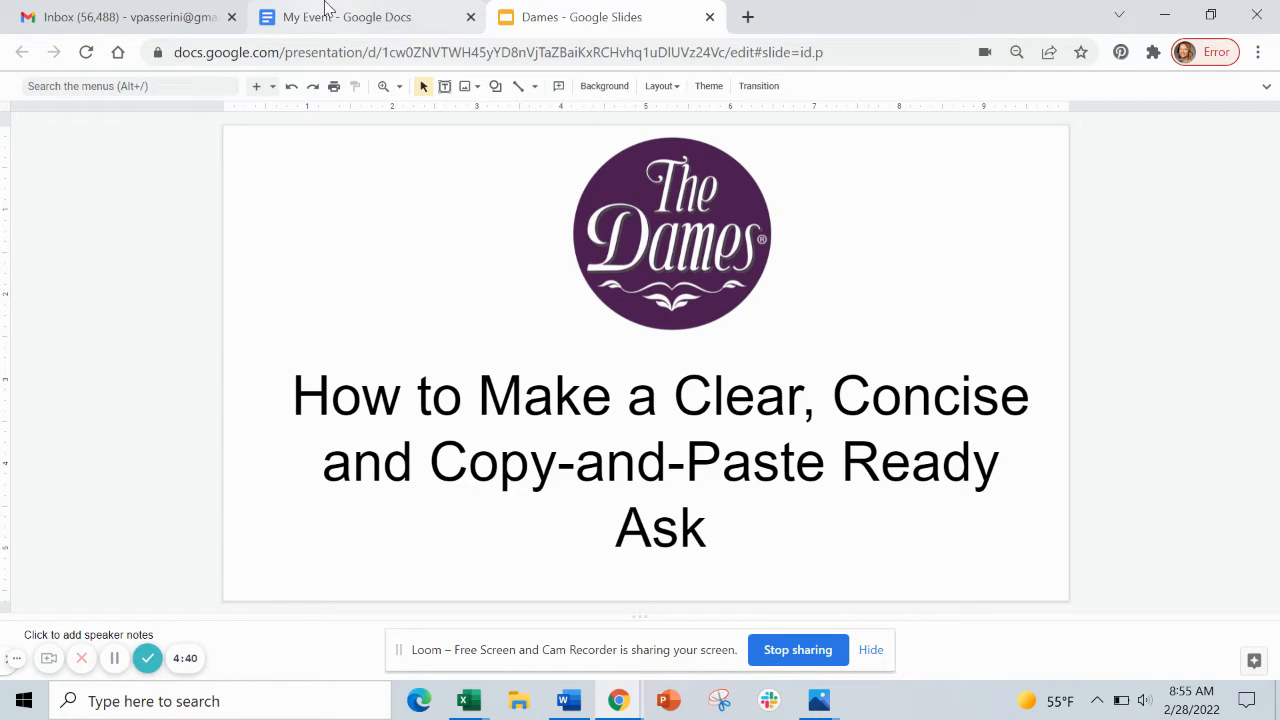
mouse_move(347, 17)
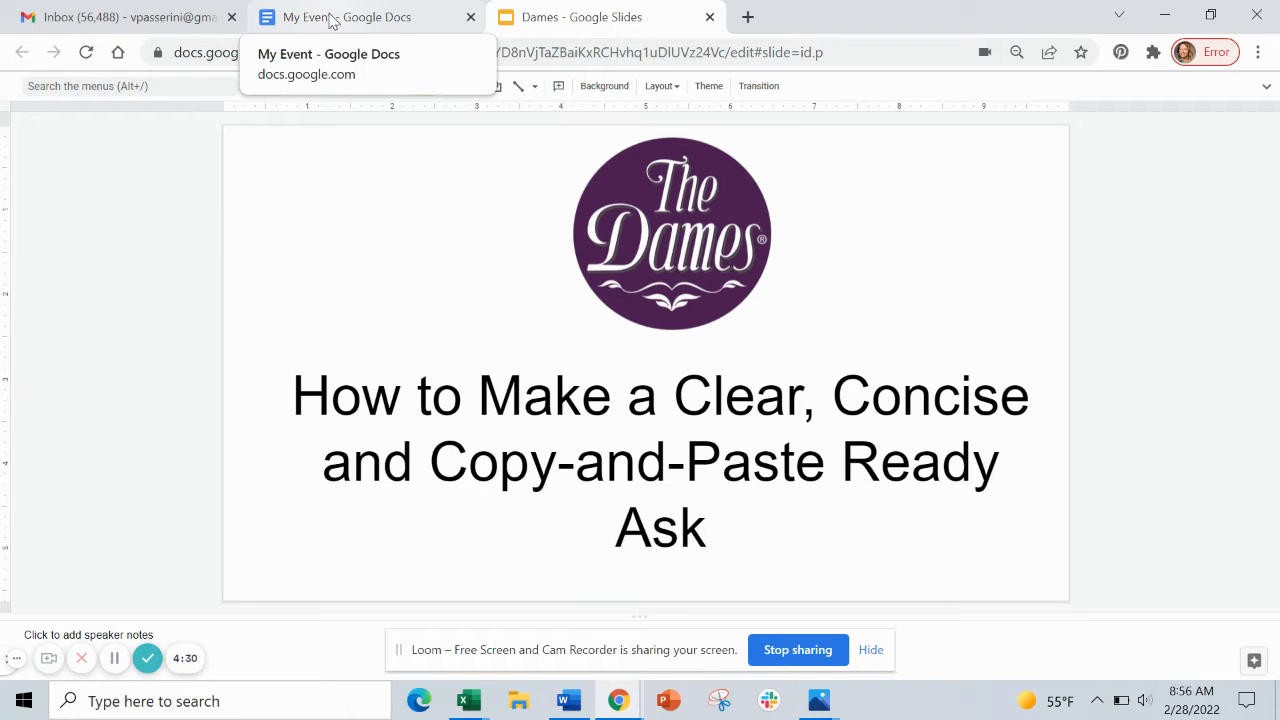
Switch to the My Event Google Docs tab to view the Dames Roundtable details
left_click(347, 17)
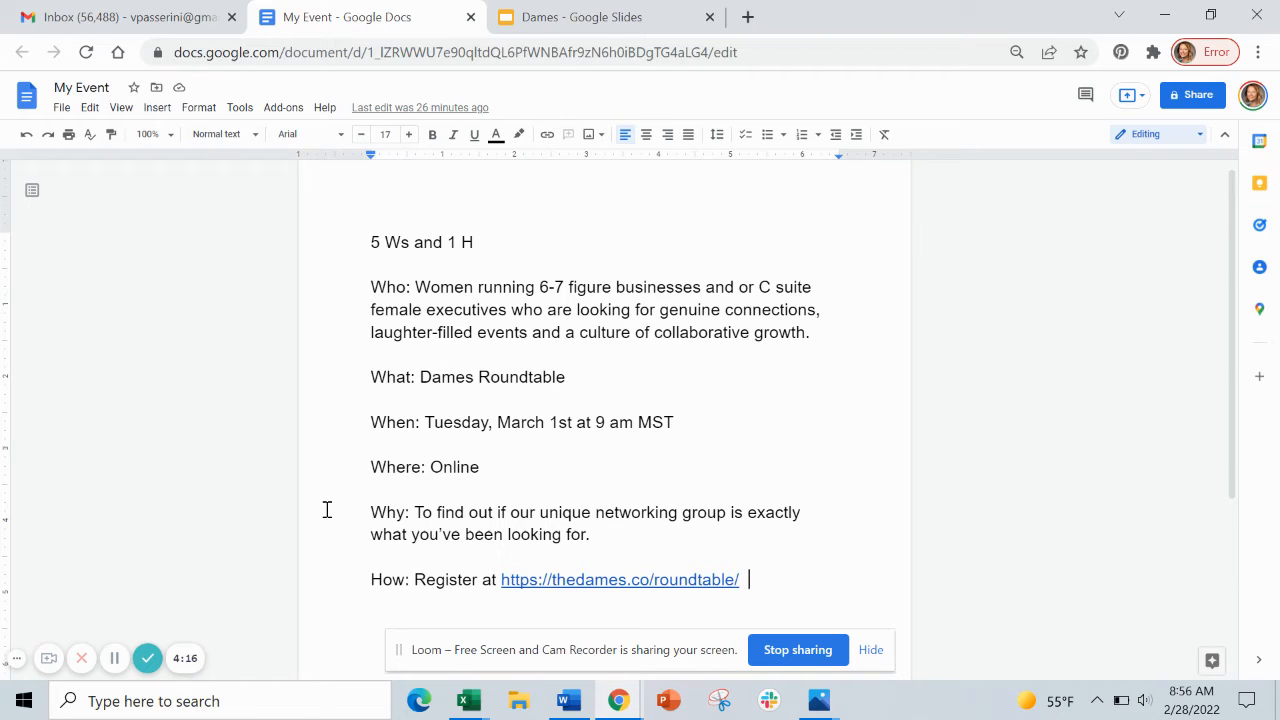
mouse_move(755, 580)
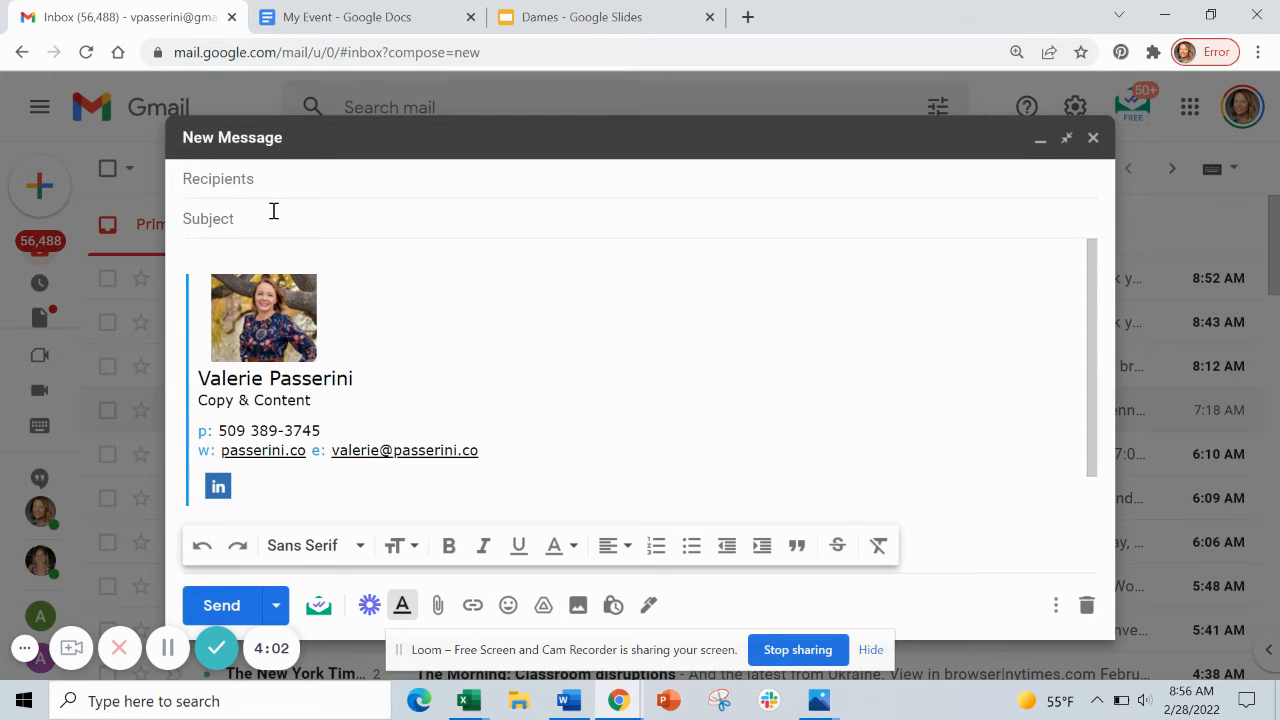
Enter the subject 'Power Partner, Can You Help Me Amplify an Upcoming Event?' and greeting 'Sharon,'
type("Power Partner,")
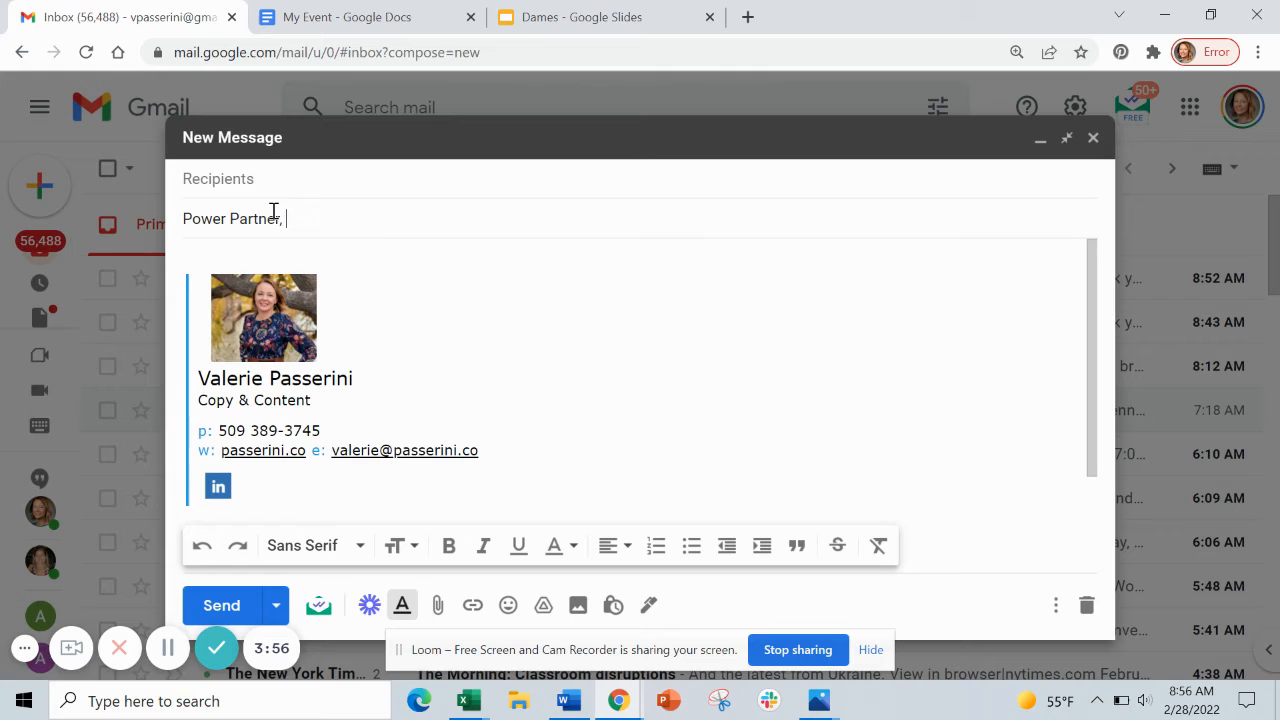
type("Can Tou Help Me Ampli")
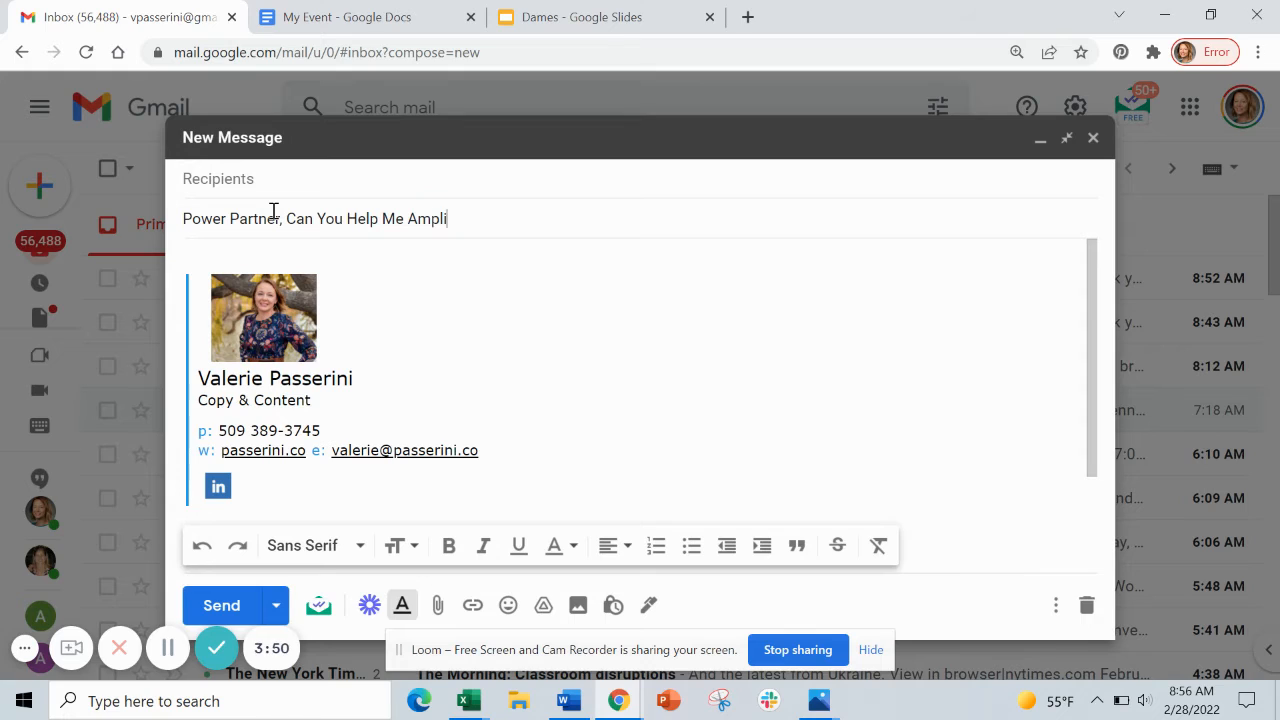
type("fy")
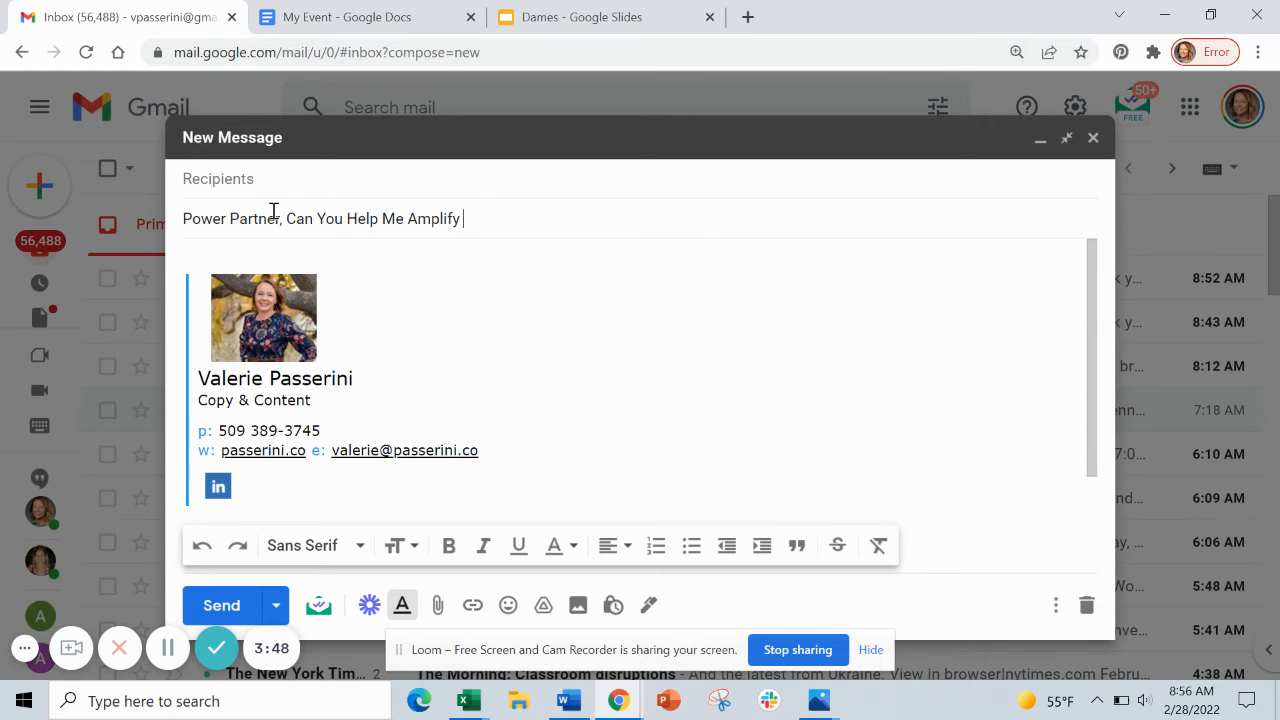
type("an Upcmin")
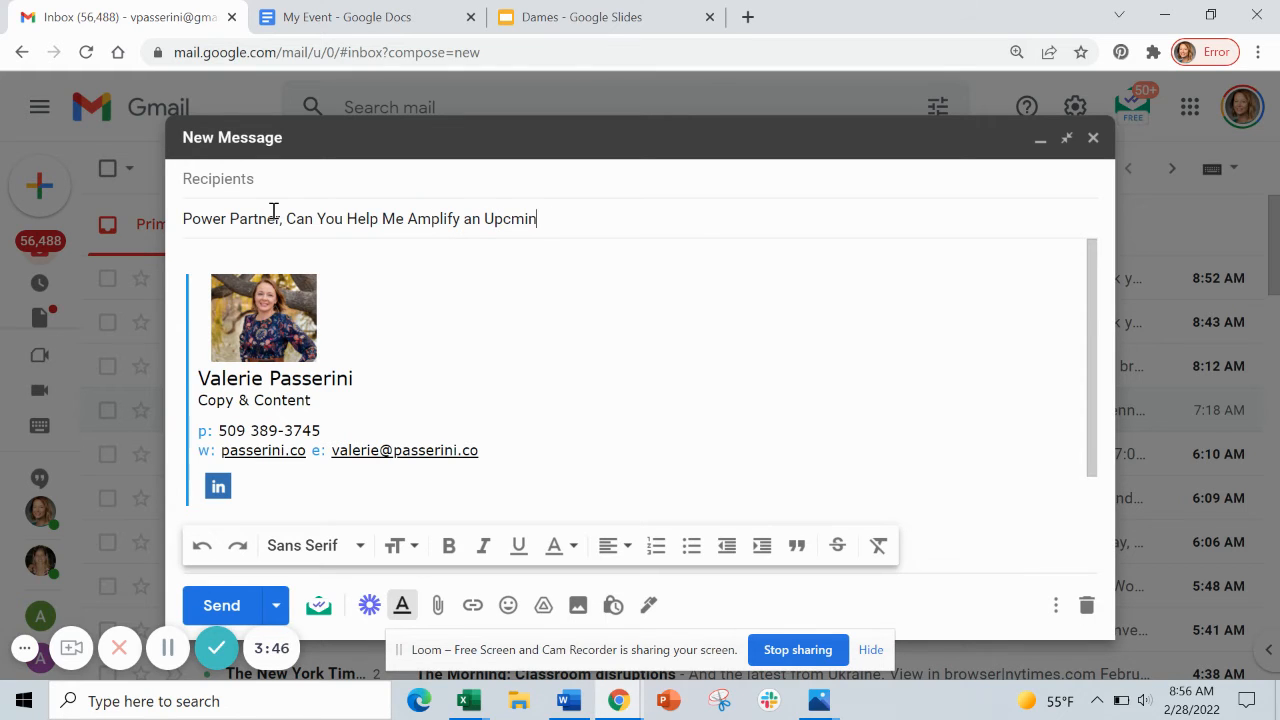
type("oming Event")
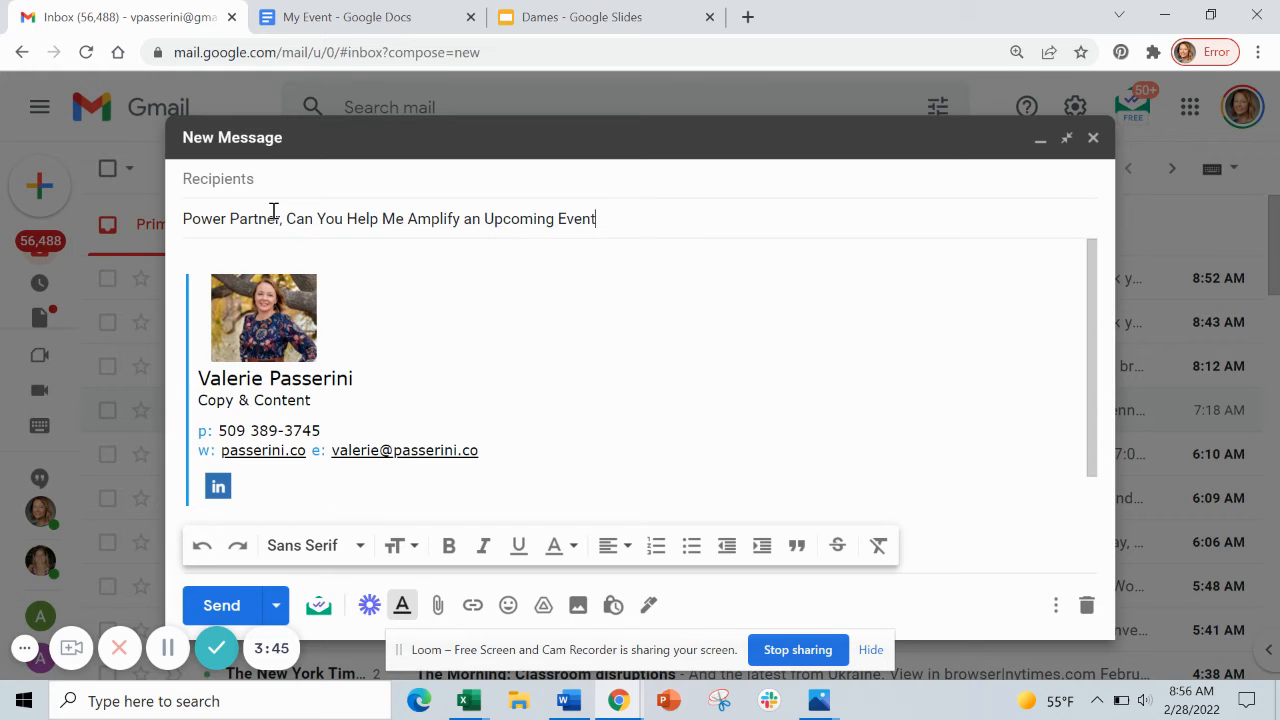
type("?")
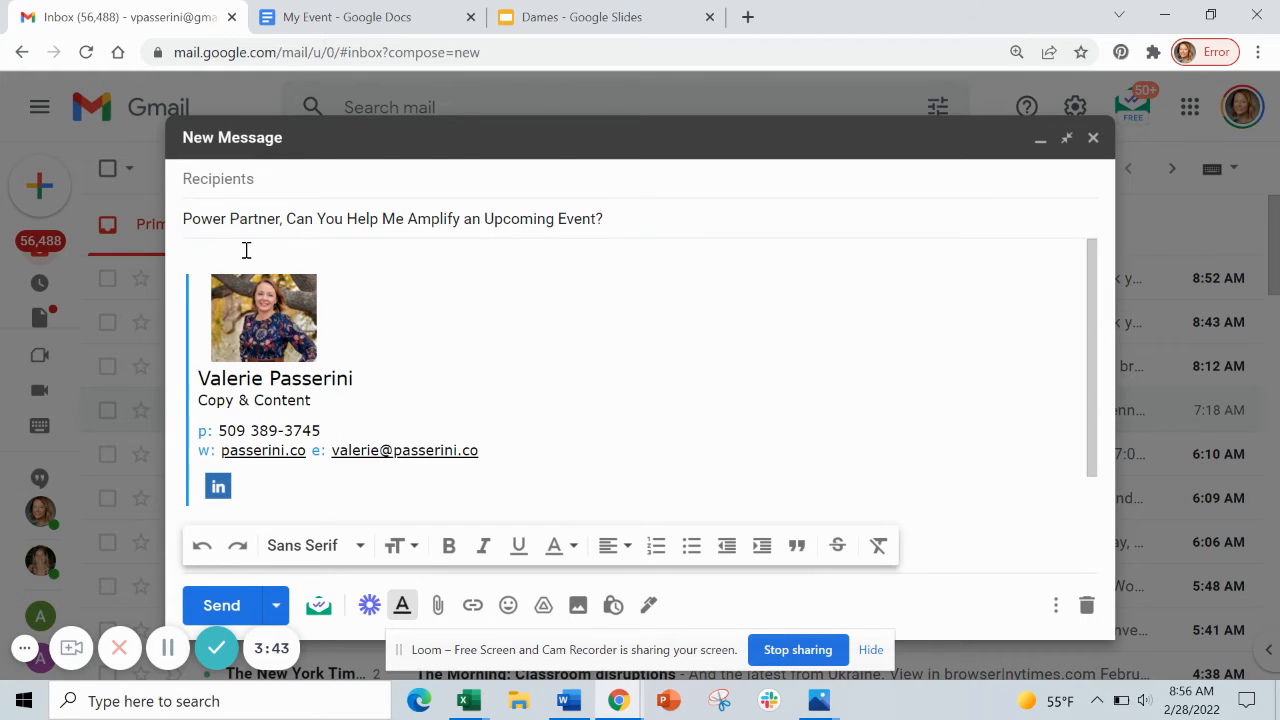
type("Sharon,")
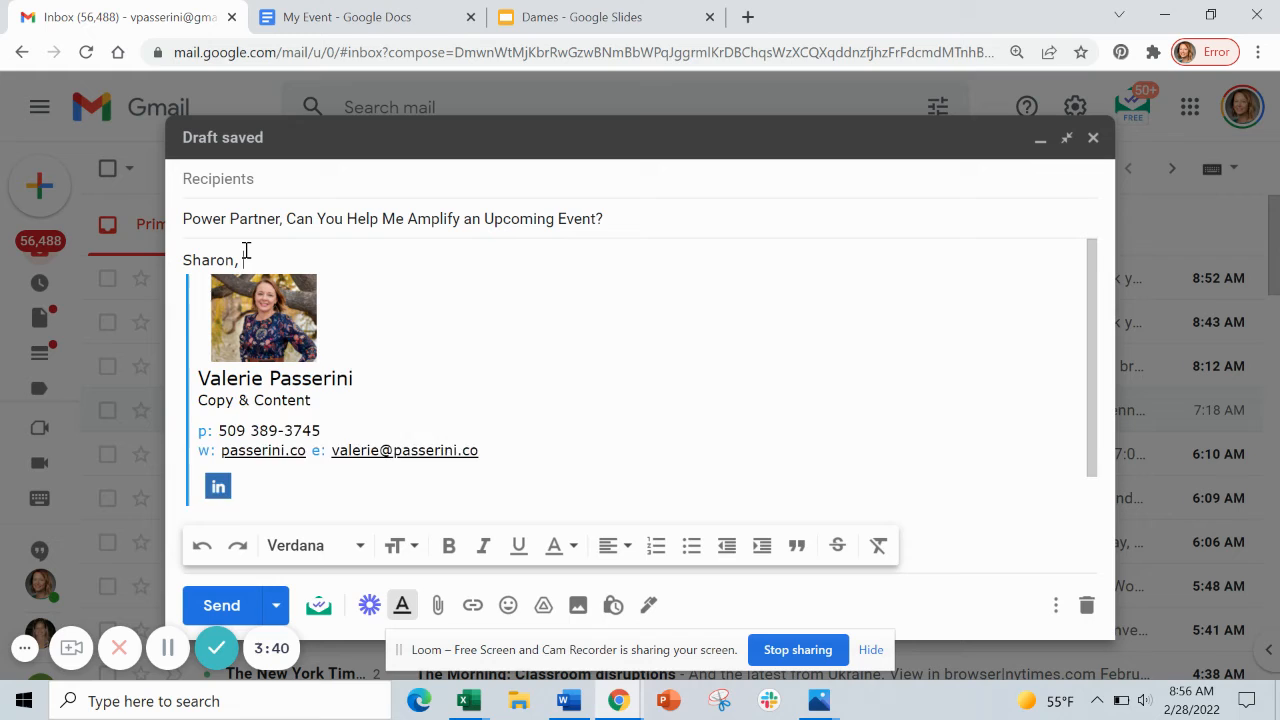
Write the intro saying a Dames Roundtable event is coming up
type("As I met8")
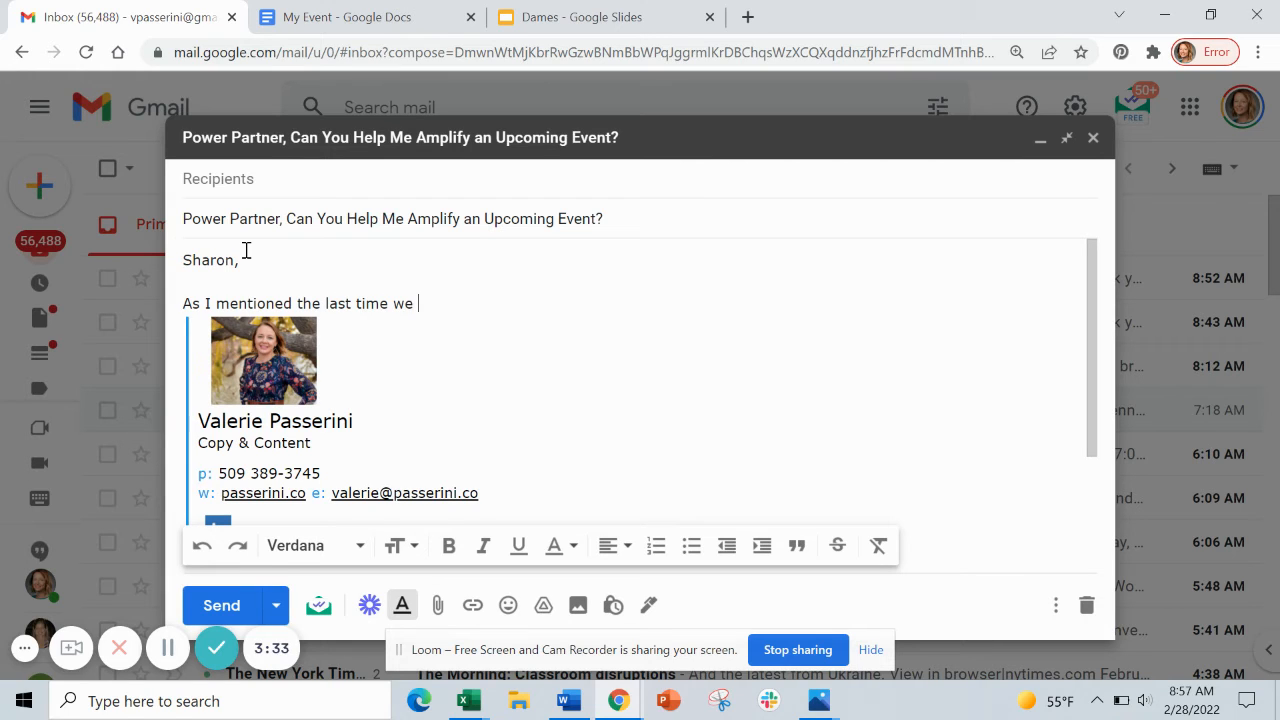
type("spoke, I have an")
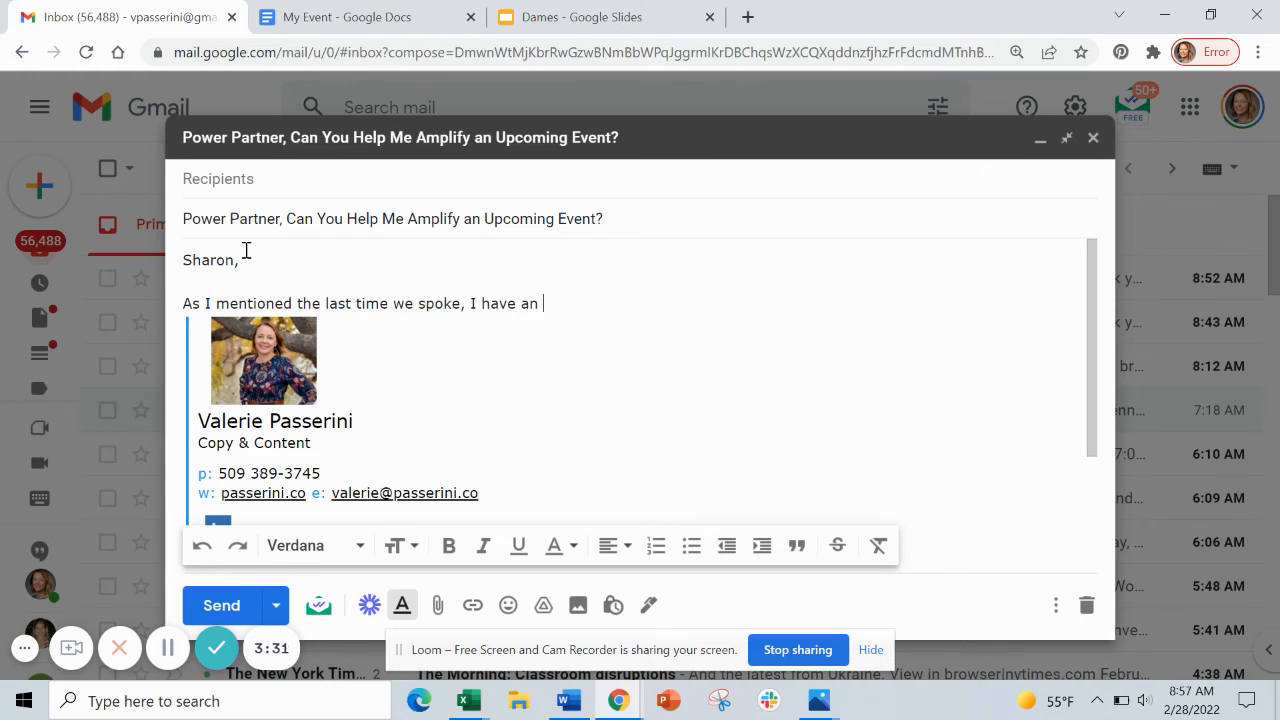
type("Dames Roundtable even")
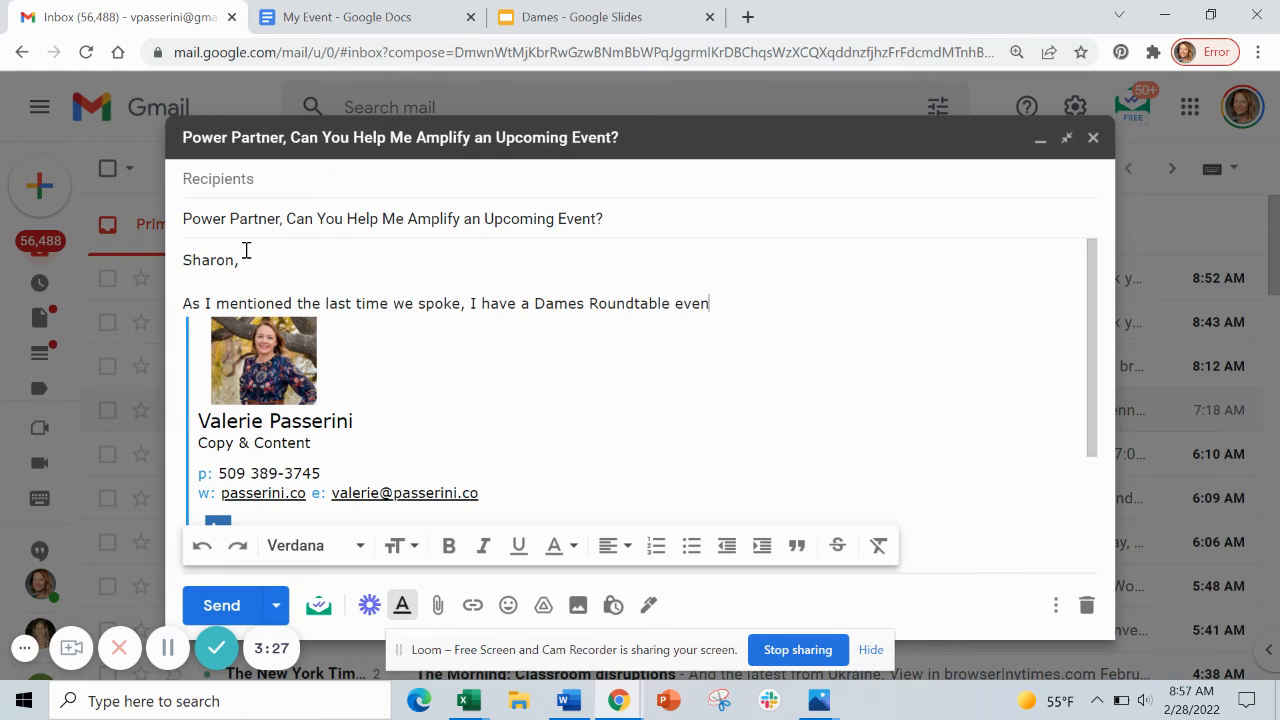
type("coming up.")
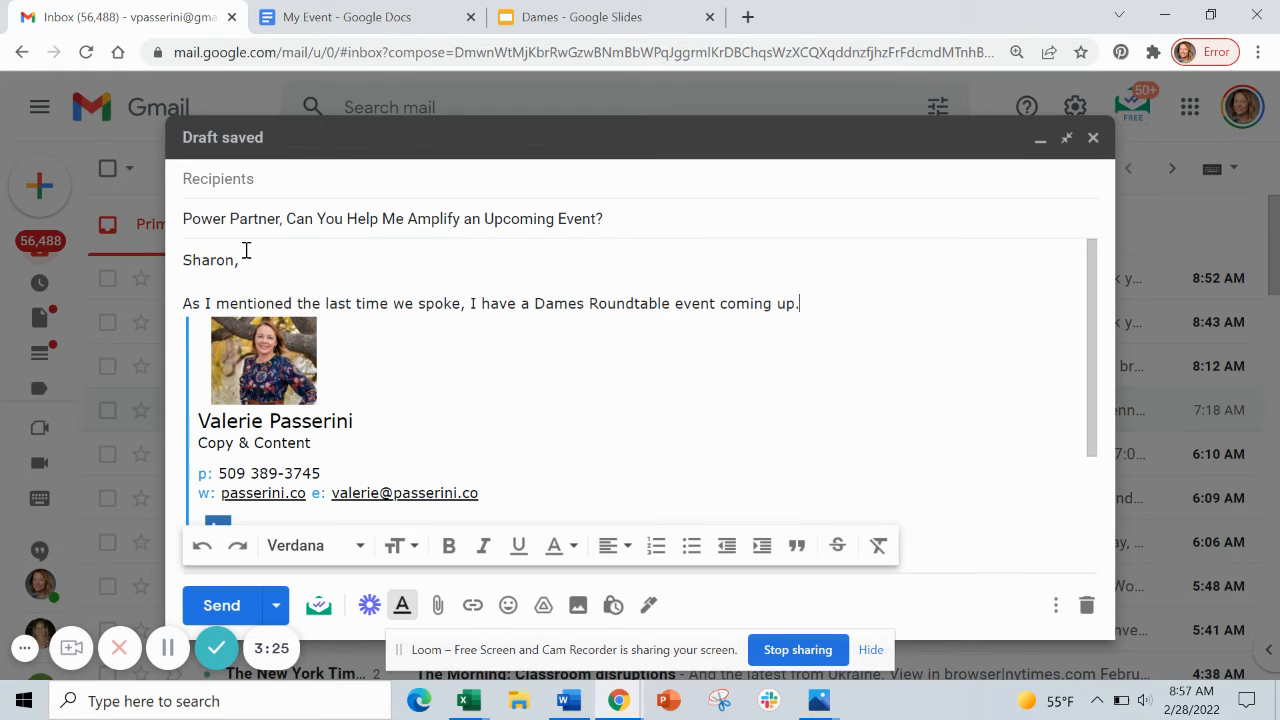
Add an 'Event details:' line and switch back to the My Event document
key("enter")
type("E")
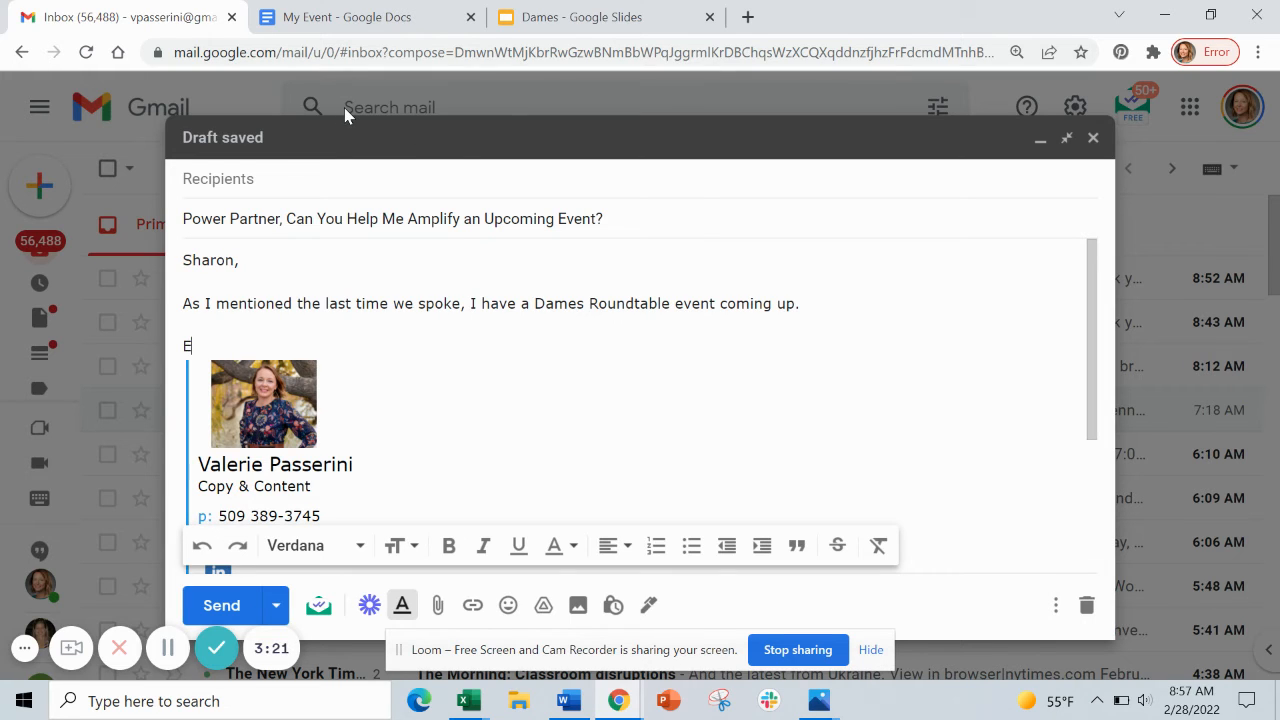
type("vent details:")
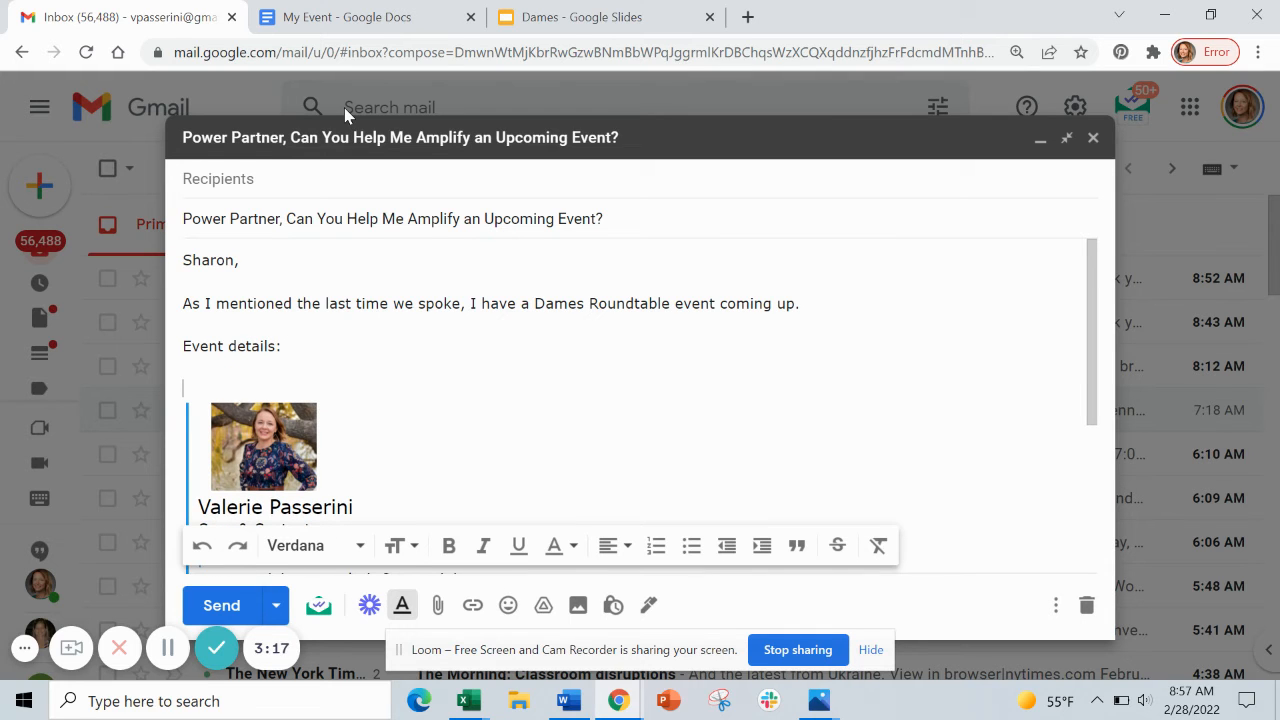
left_click(346, 17)
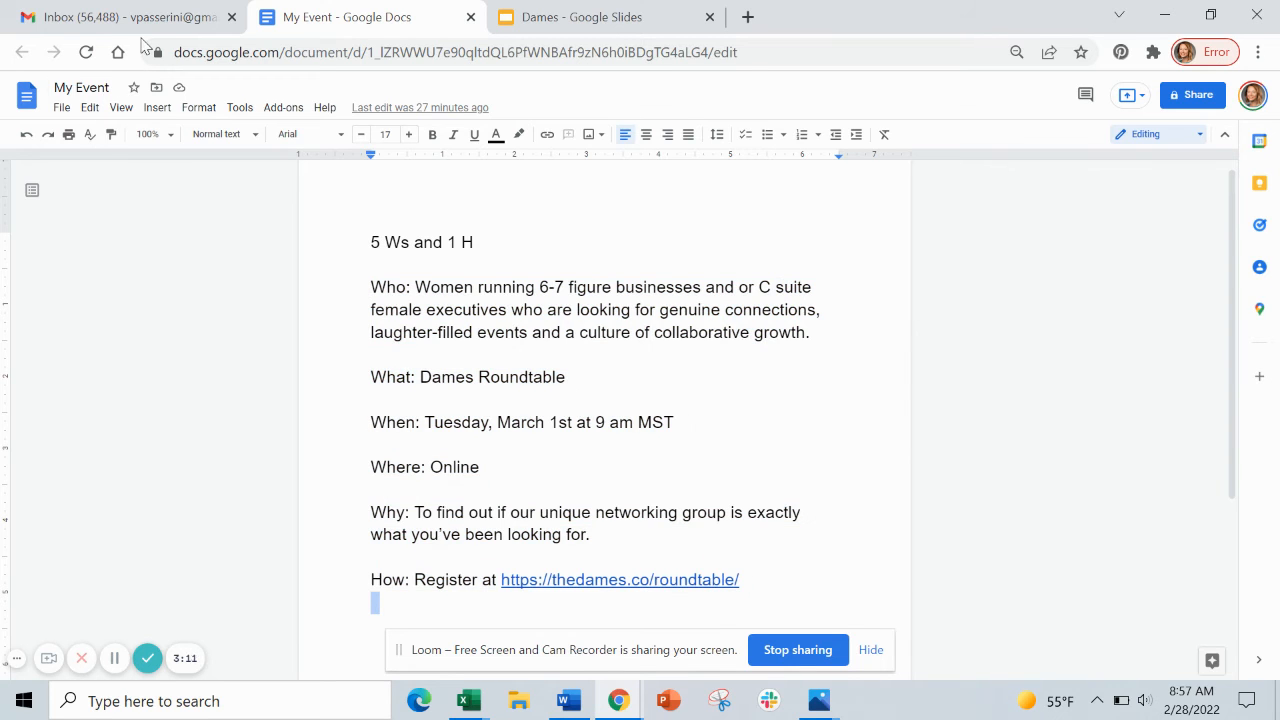
Return to the Gmail draft and scroll to the pasted event outline
left_click(120, 17)
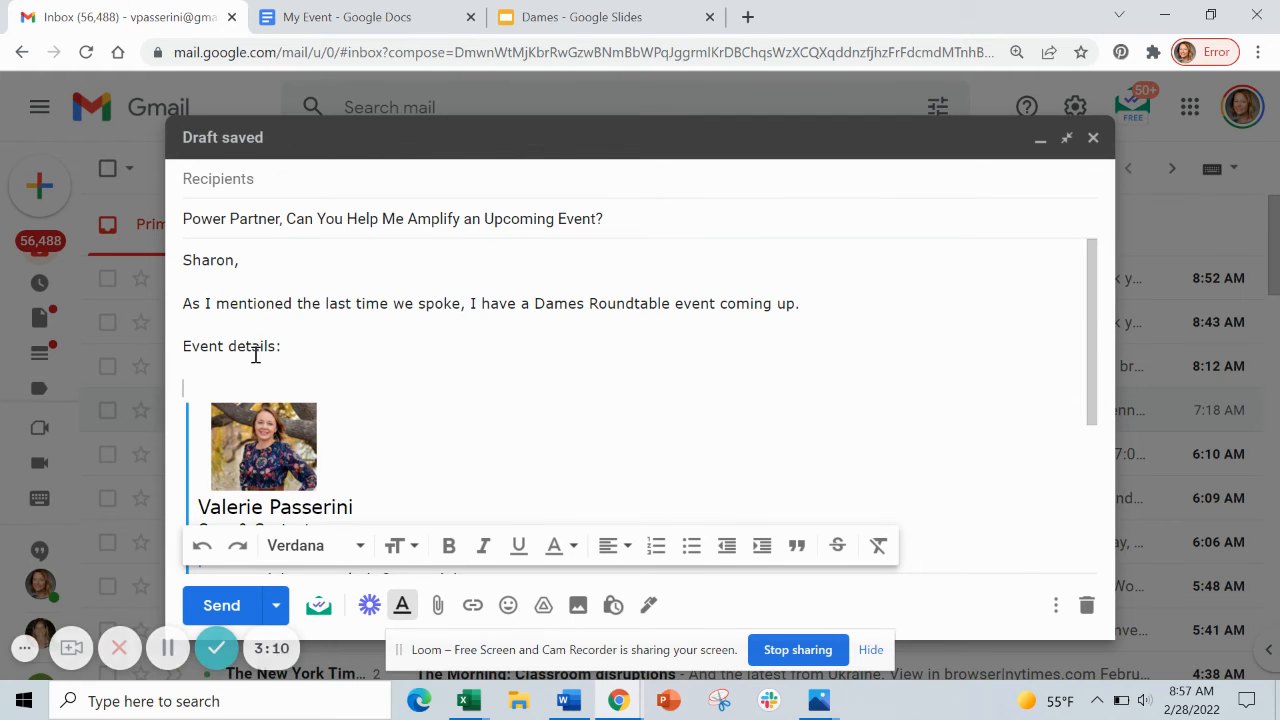
scroll("down", 3)
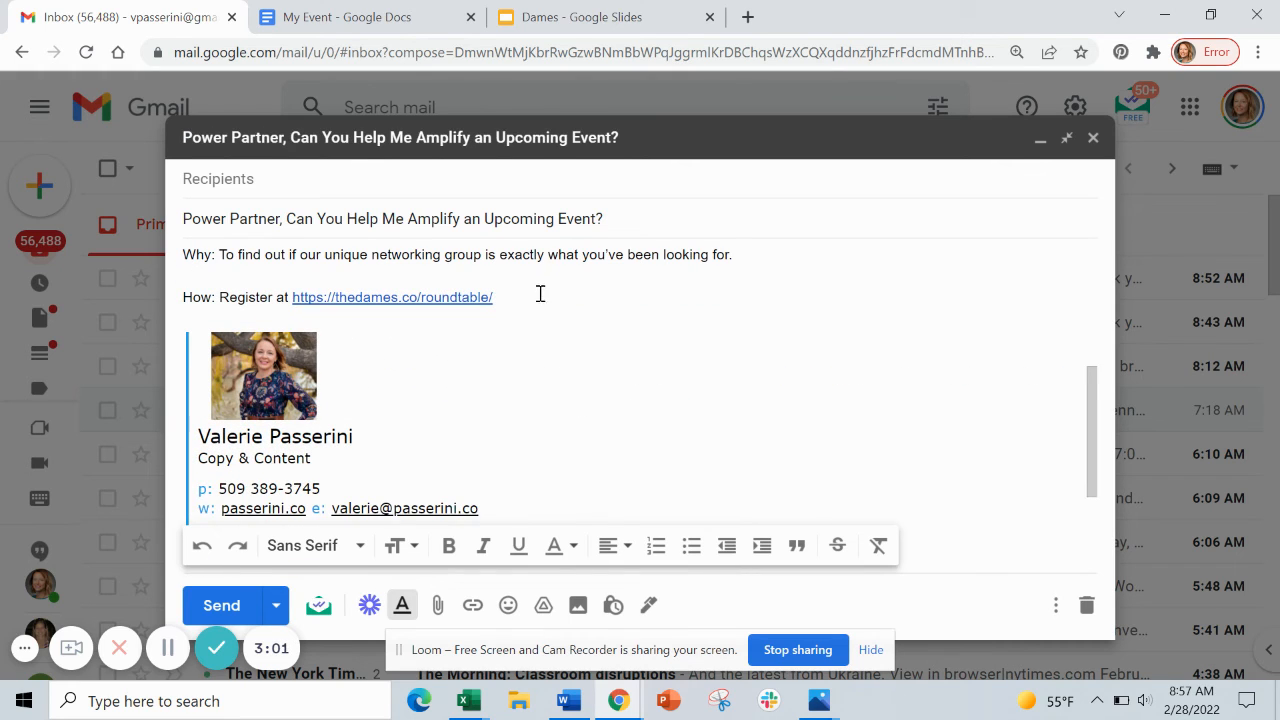
Ask Sharon to share the event on LinkedIn and Facebook at least 2x this week
type("Can")
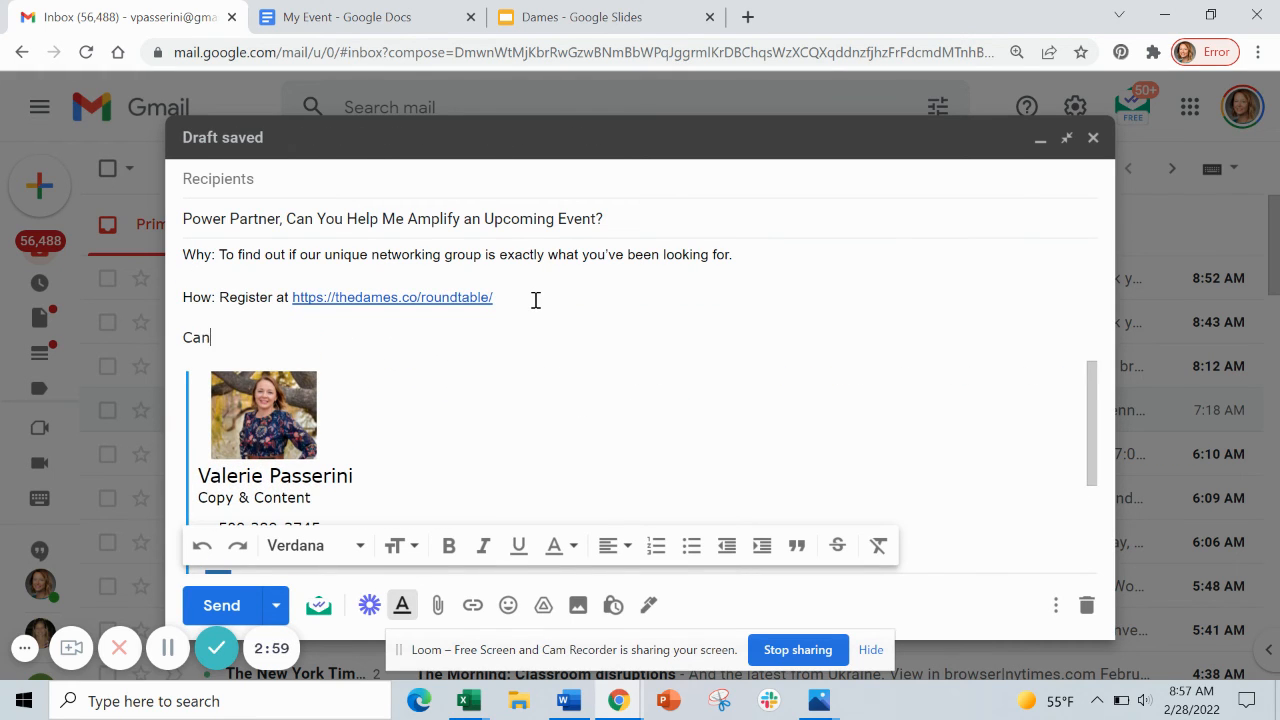
type("you please share this on your LinkedIn and Fac")
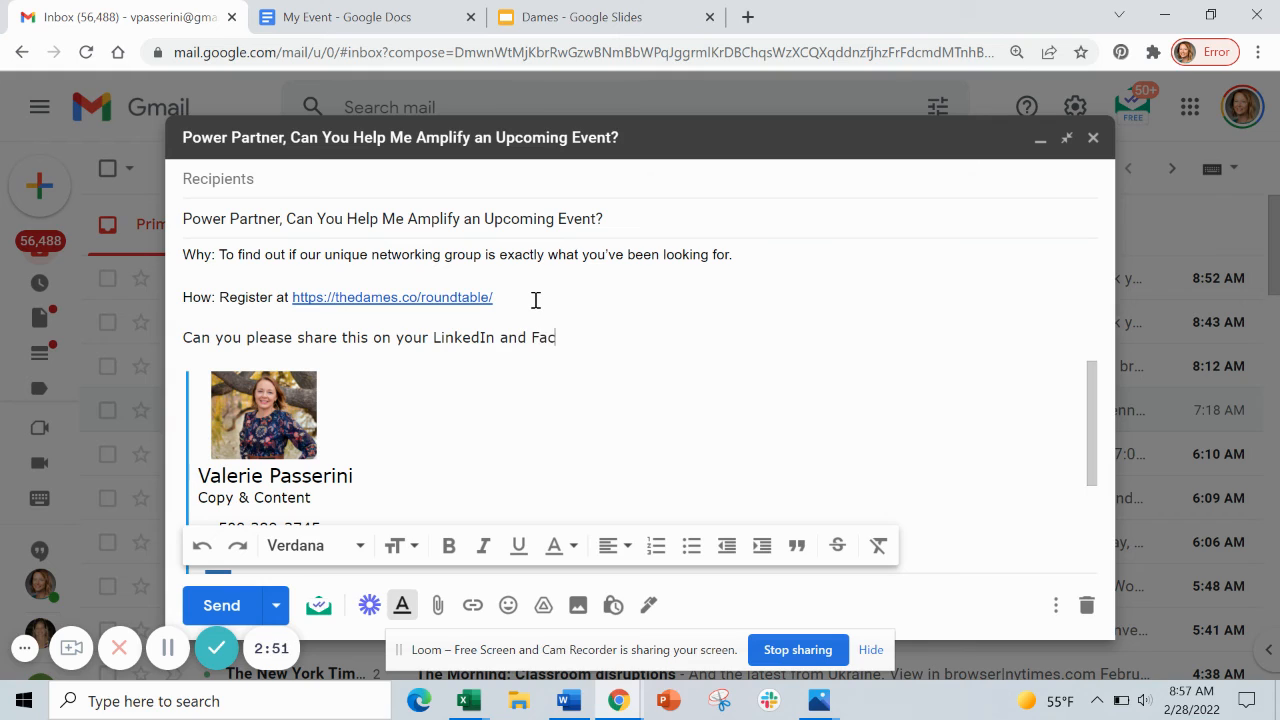
type("ebook feed at least 2")
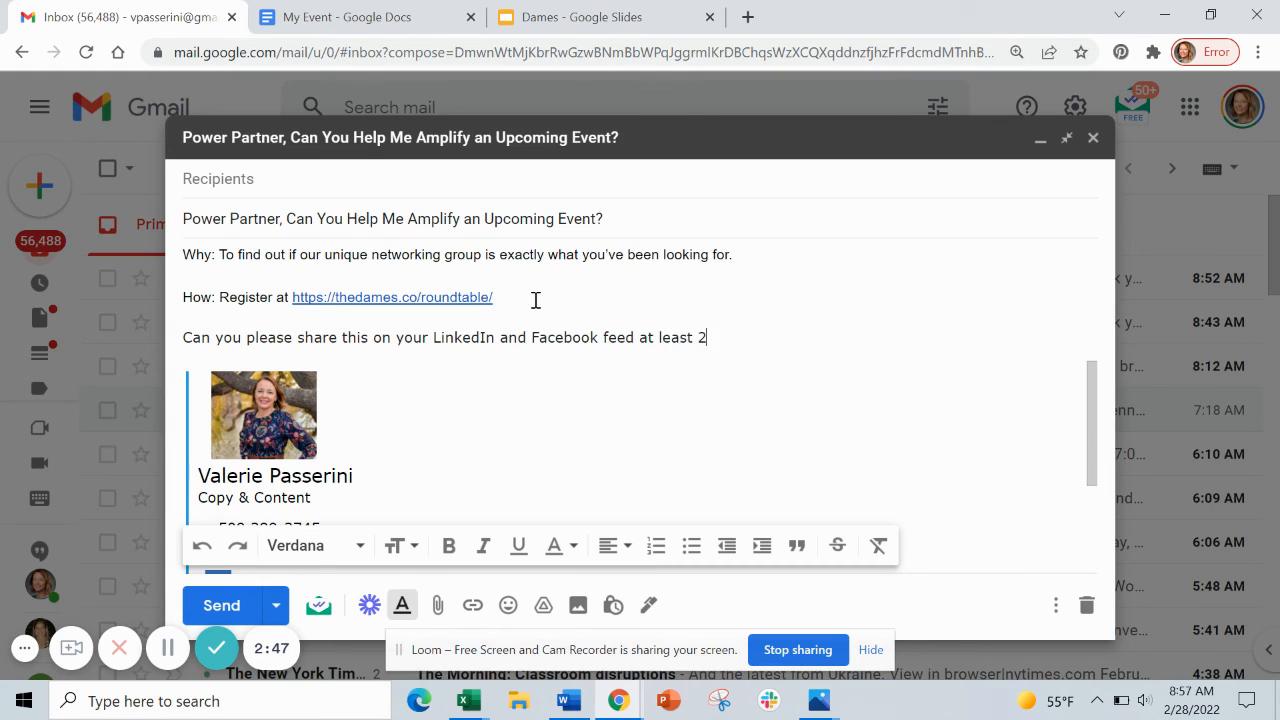
type("x this week")
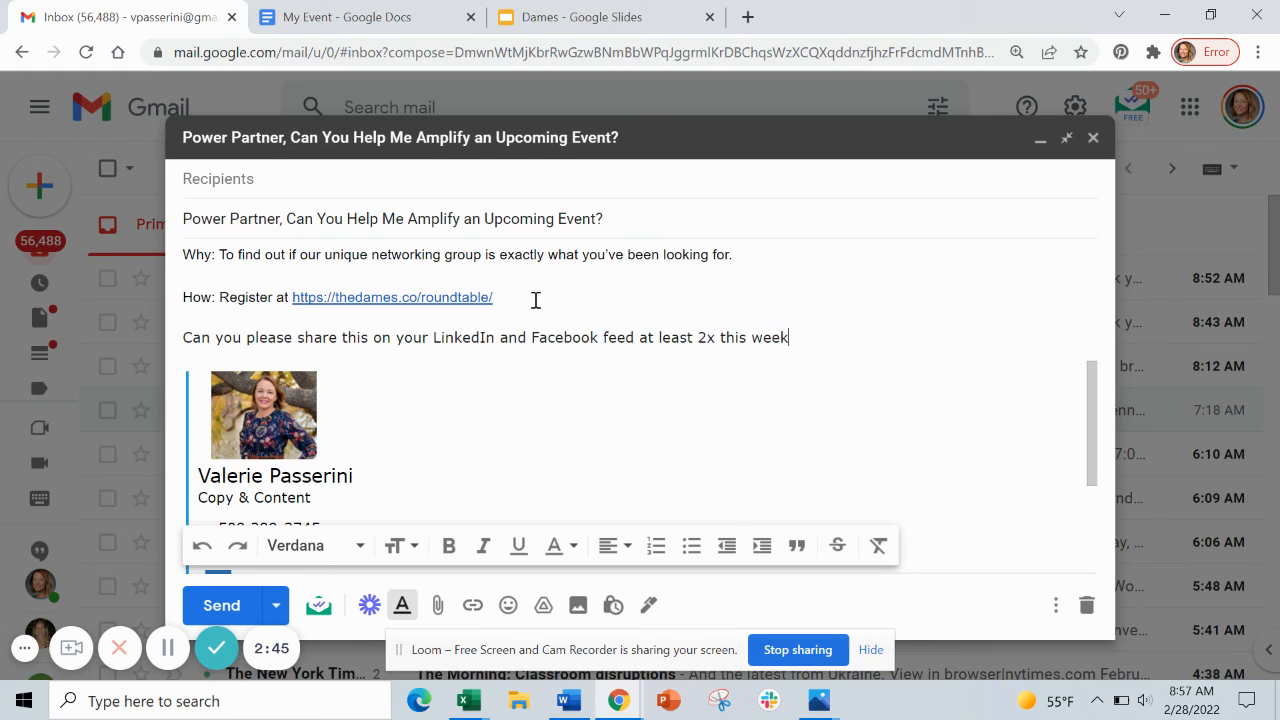
type("?")
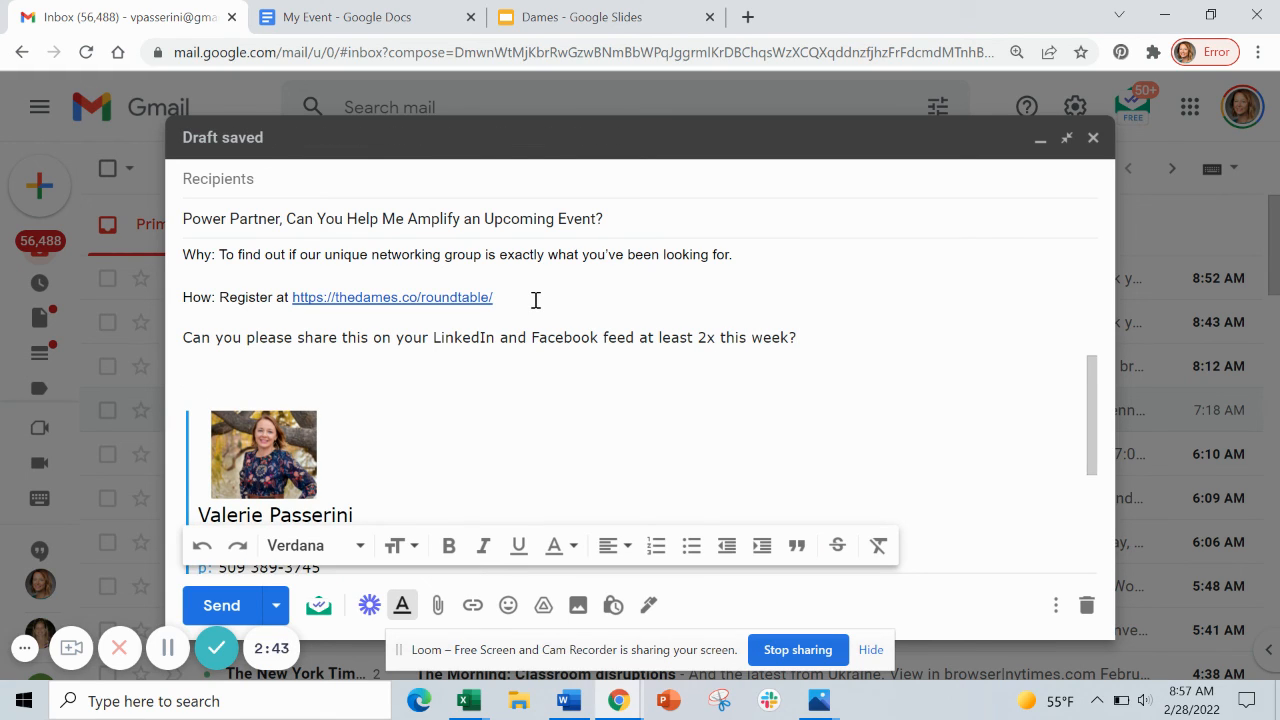
type("c")
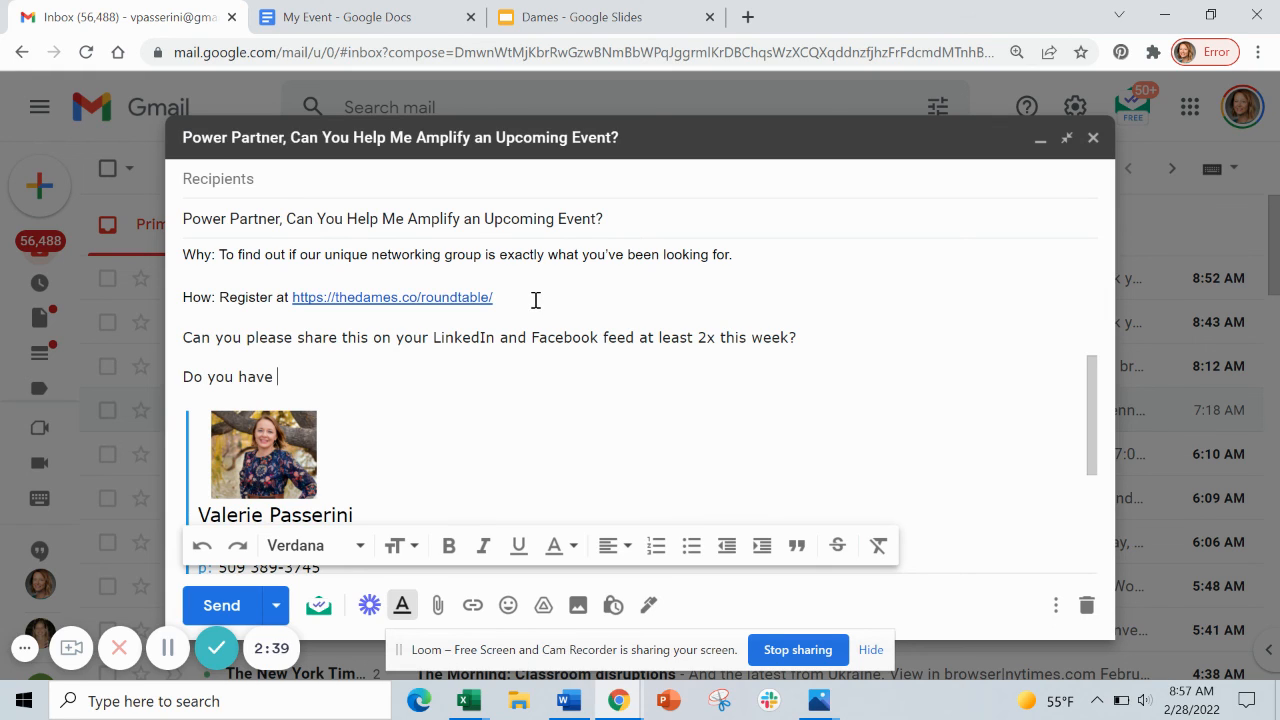
Ask whether there is anything specific you can help with this month
type("anything specific I can help you with this mo")
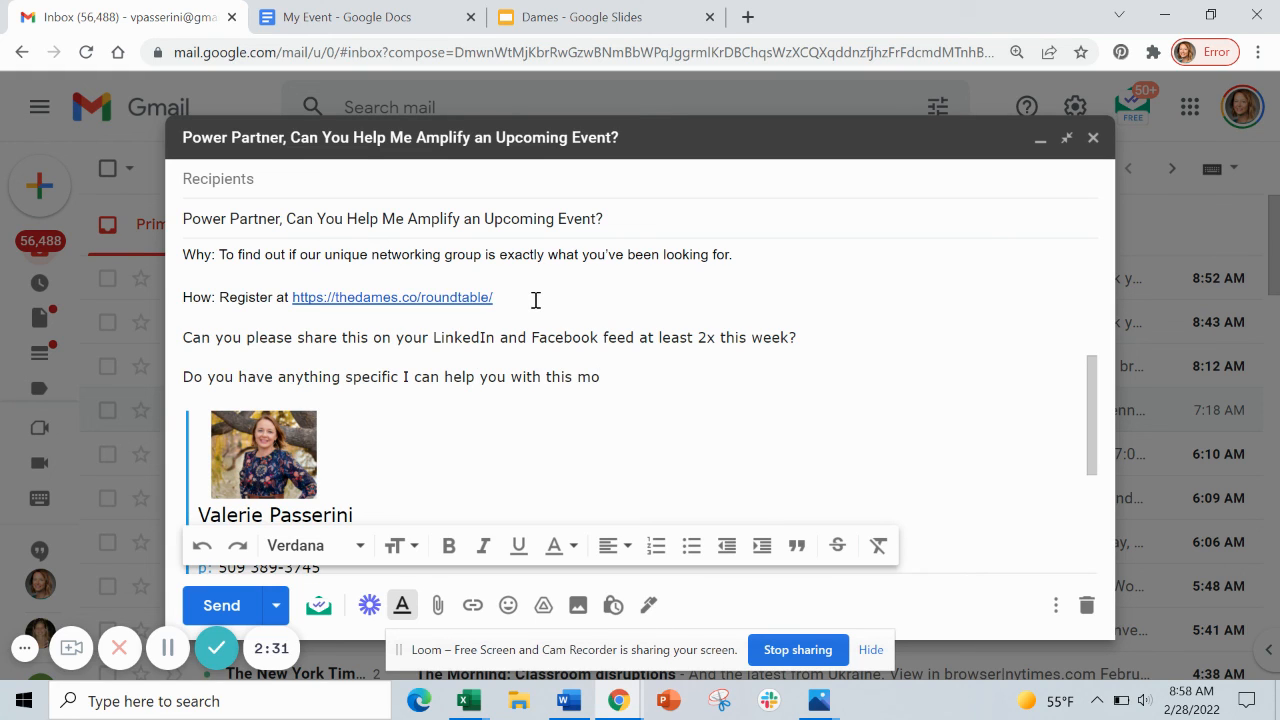
type("nth?")
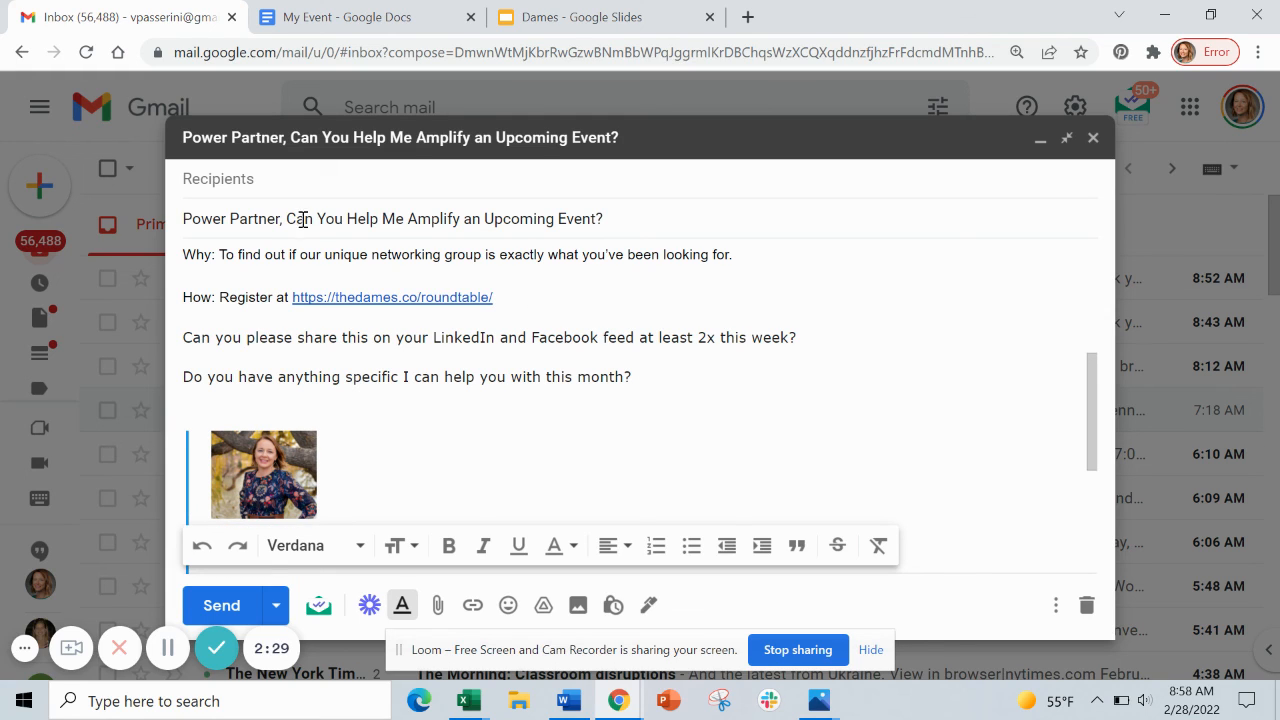